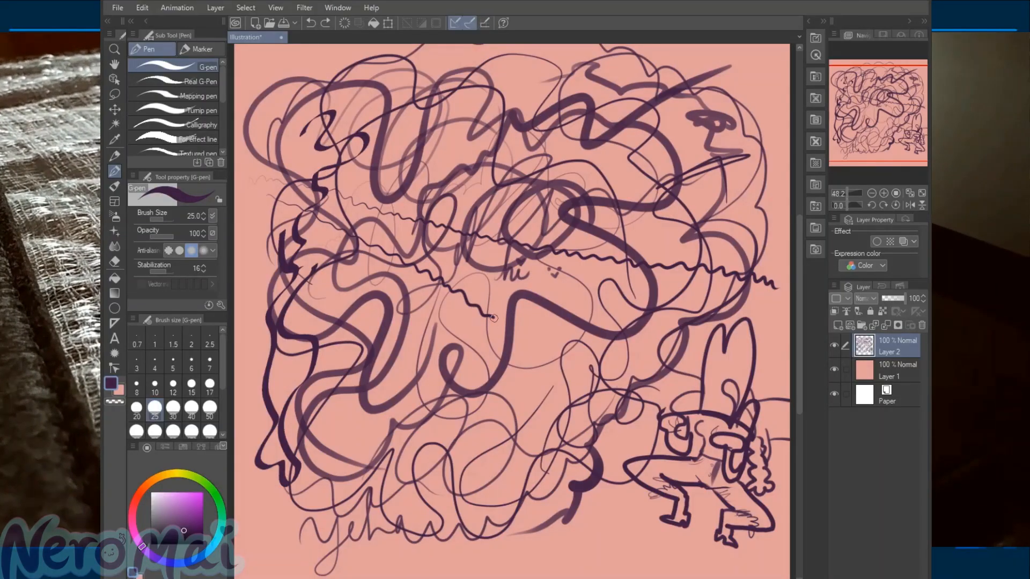
Scribble a G-pen pressure-test stroke across the pink canvas.
drag(489, 321, 587, 351)
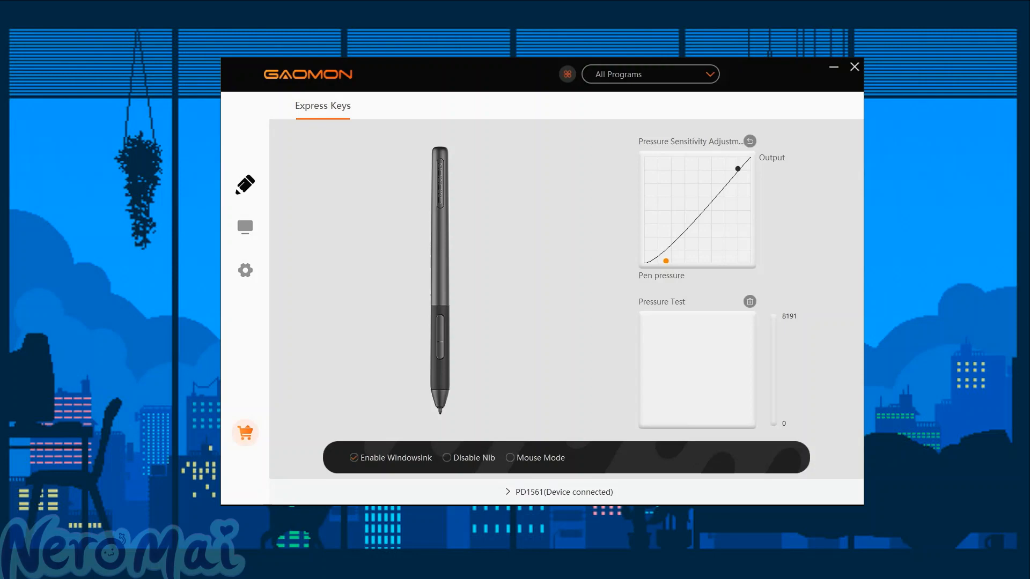
View the display tablet's workspace screen mapping, then its express key layout.
click(430, 106)
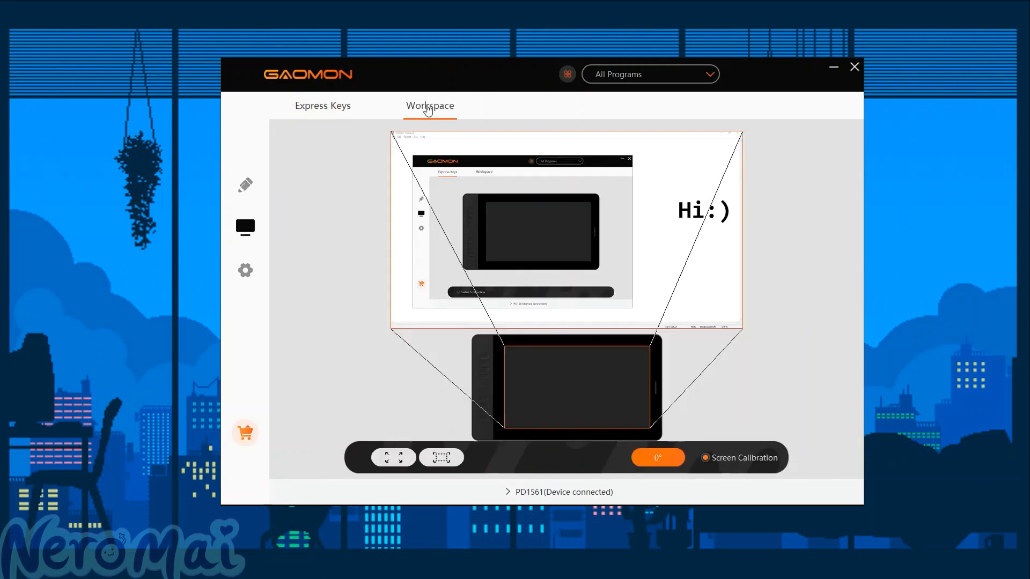
click(323, 106)
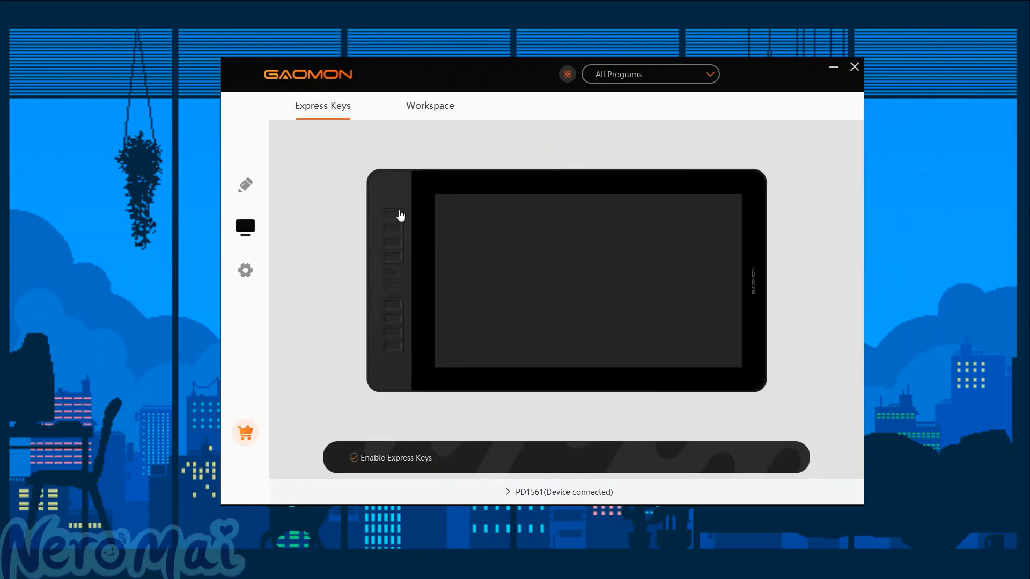
mouse_move(396, 303)
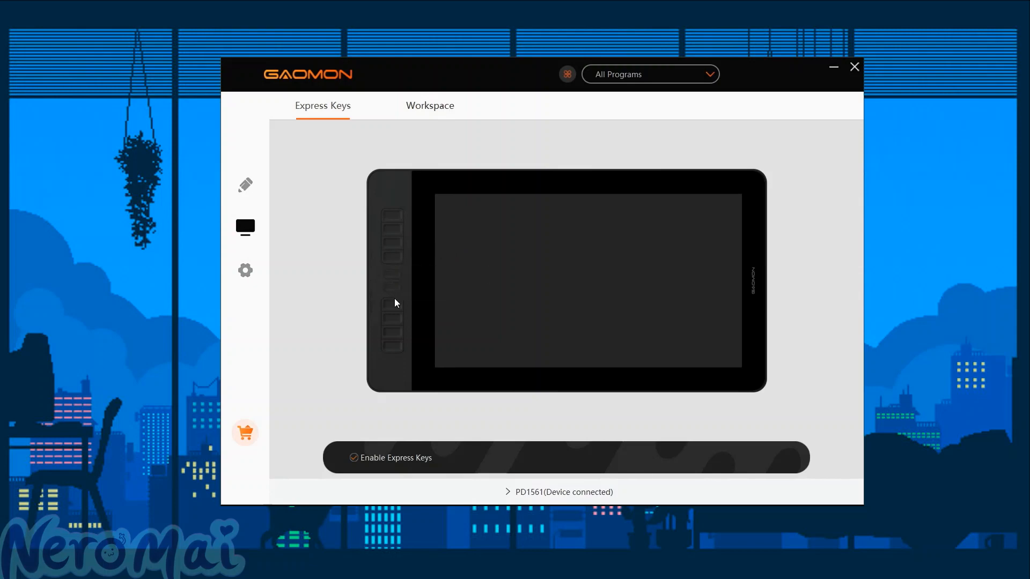
mouse_move(392, 360)
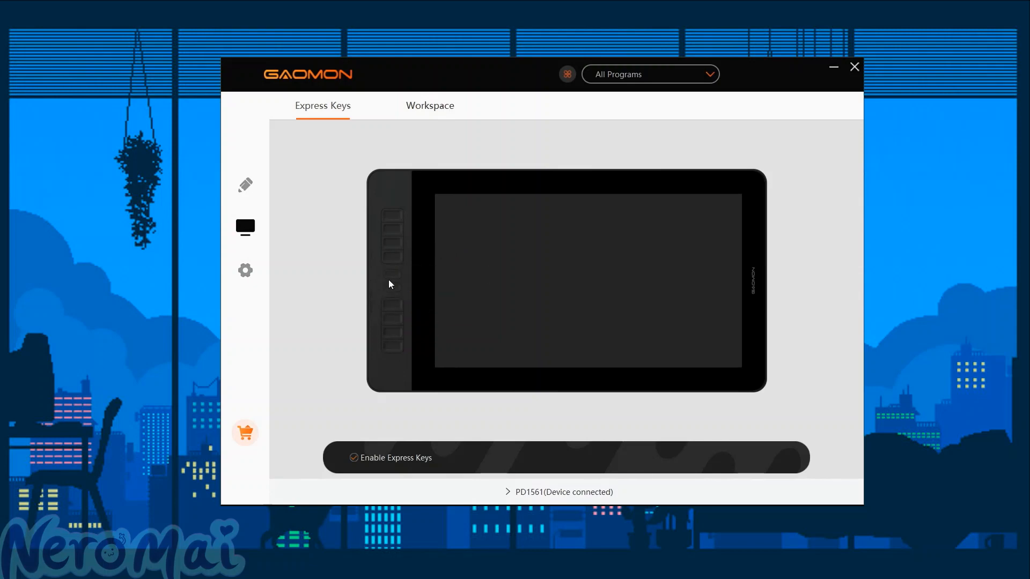
mouse_move(396, 228)
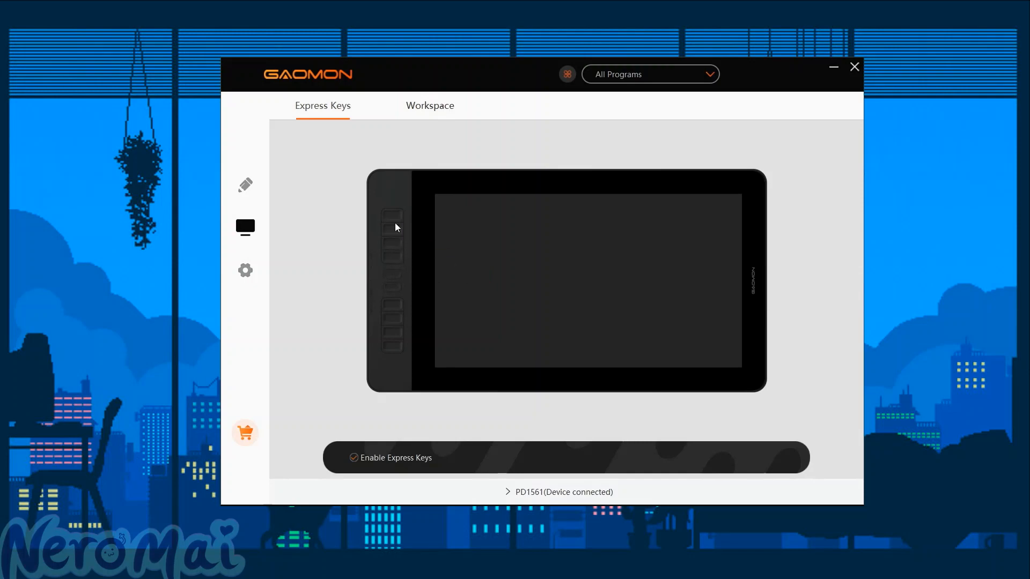
mouse_move(398, 205)
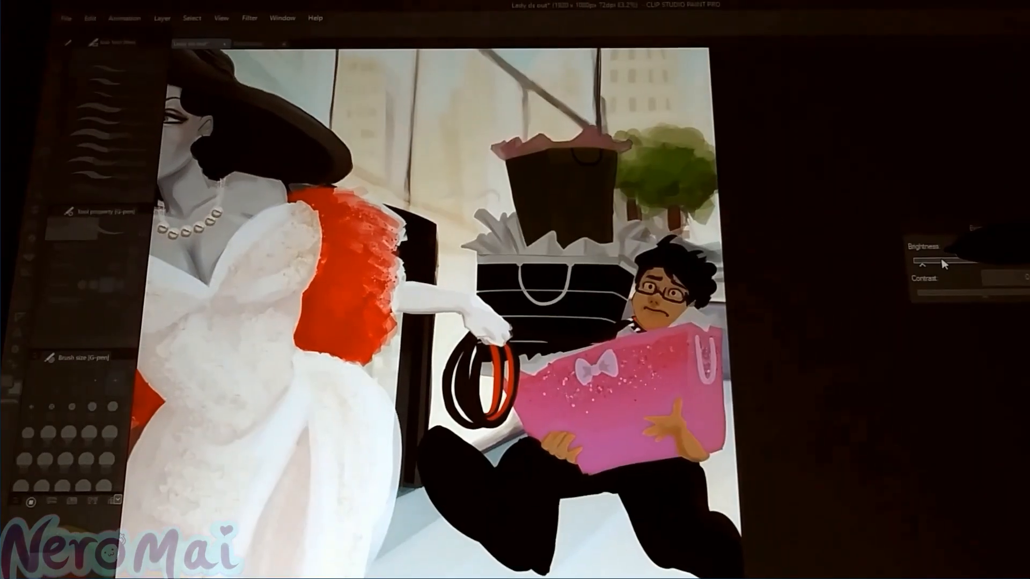
Drag the slider to adjust the tablet screen's brightness.
drag(919, 262, 991, 261)
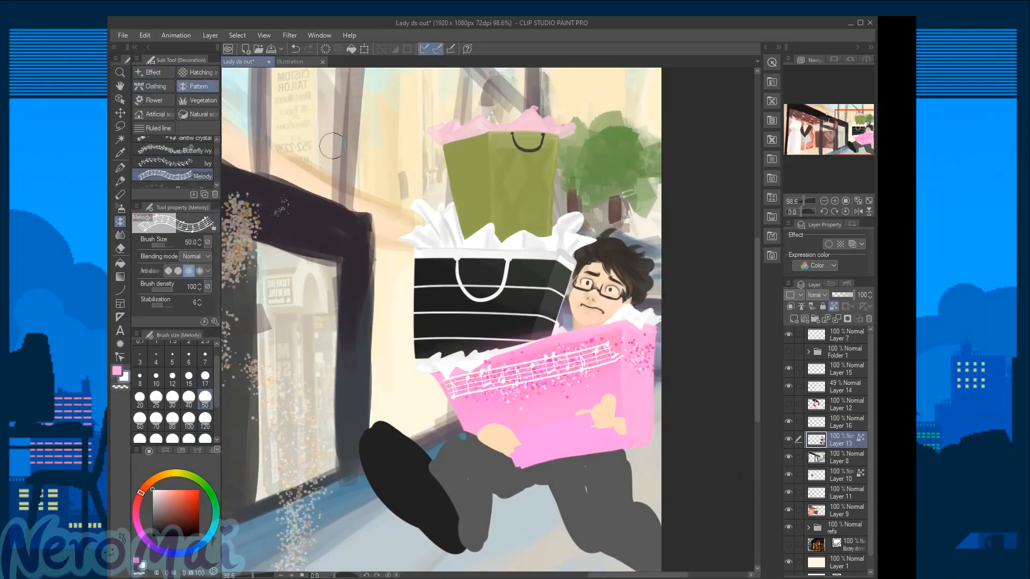
Bring up the Gaomon driver and view its General settings for language and autostart.
click(295, 49)
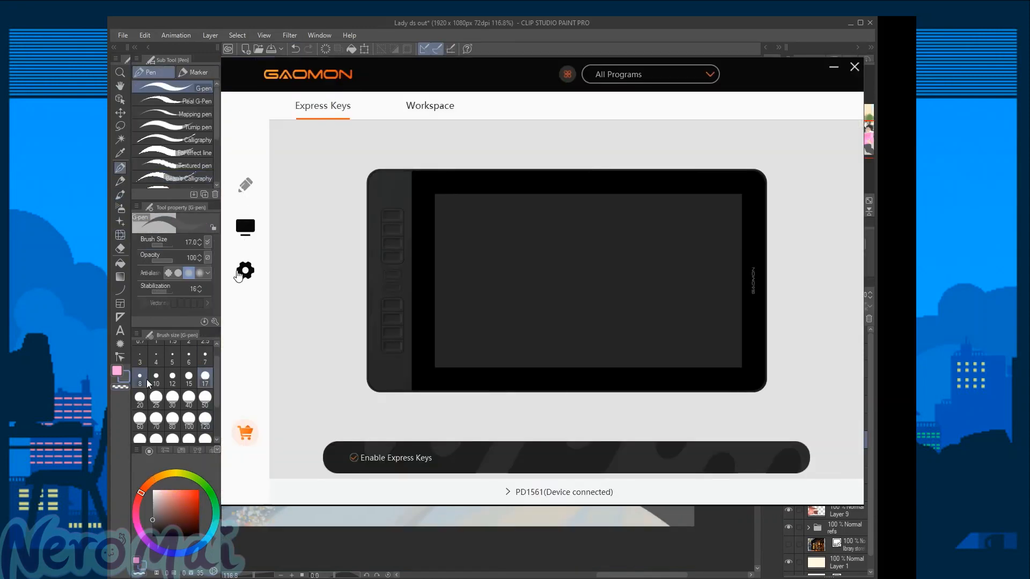
click(245, 271)
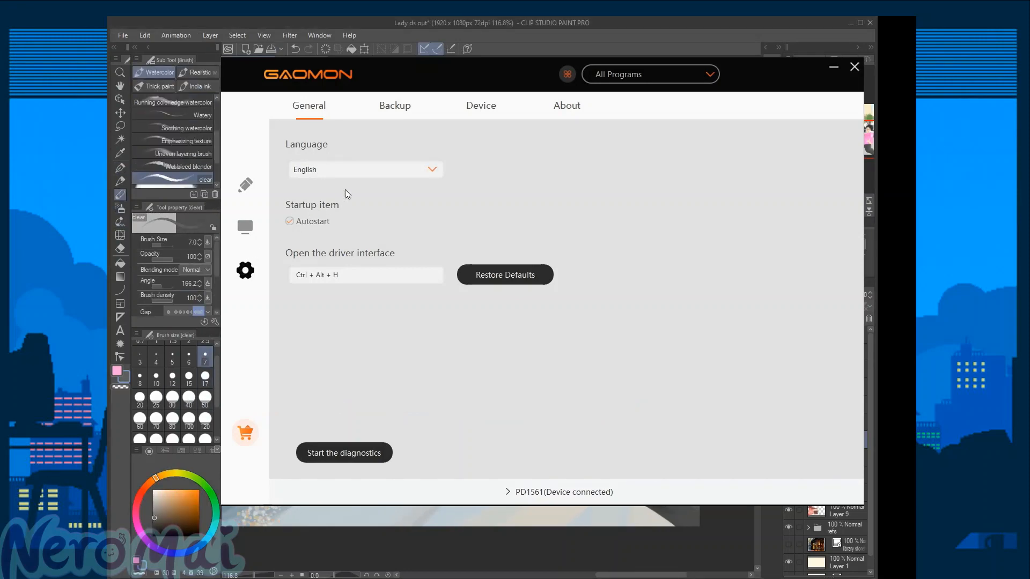
click(854, 67)
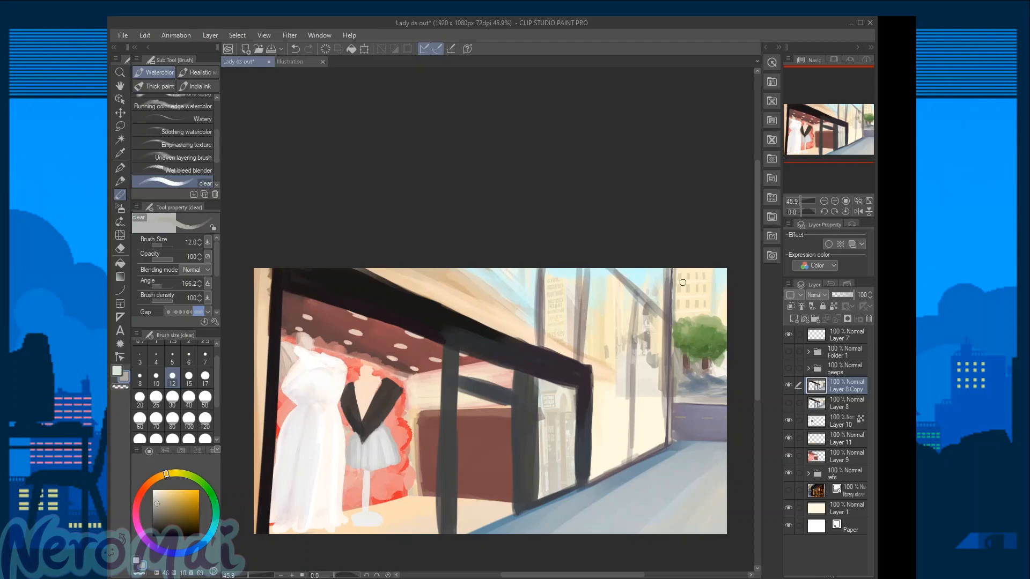
Enlarge the watercolour brush to size 17 and paint along the upper window glass.
click(205, 361)
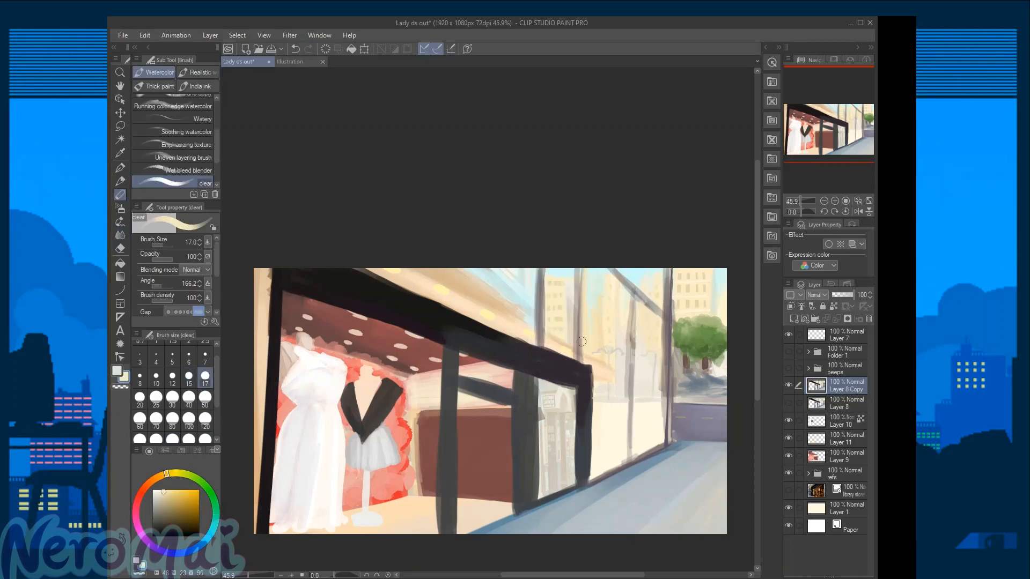
drag(582, 341, 623, 289)
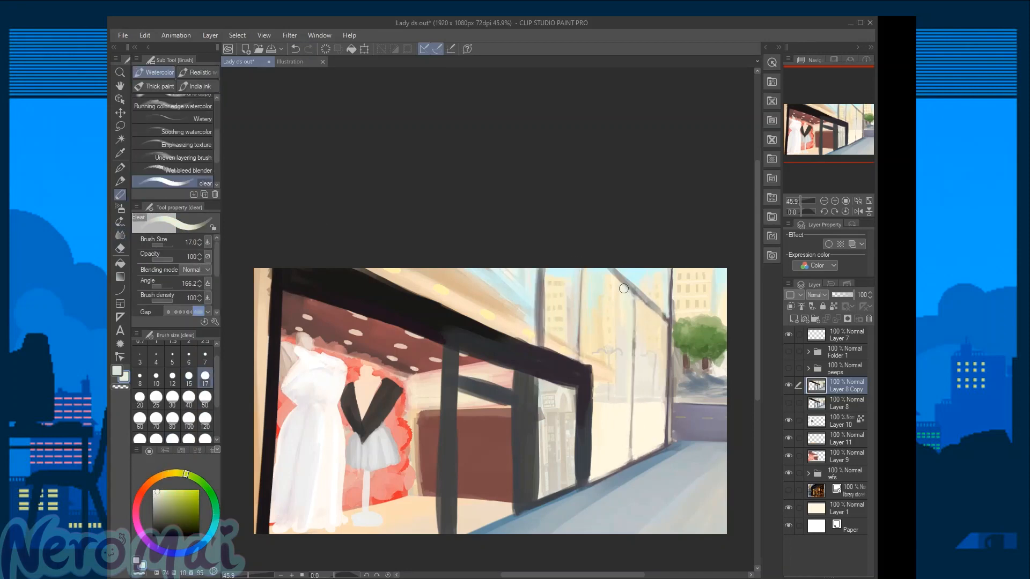